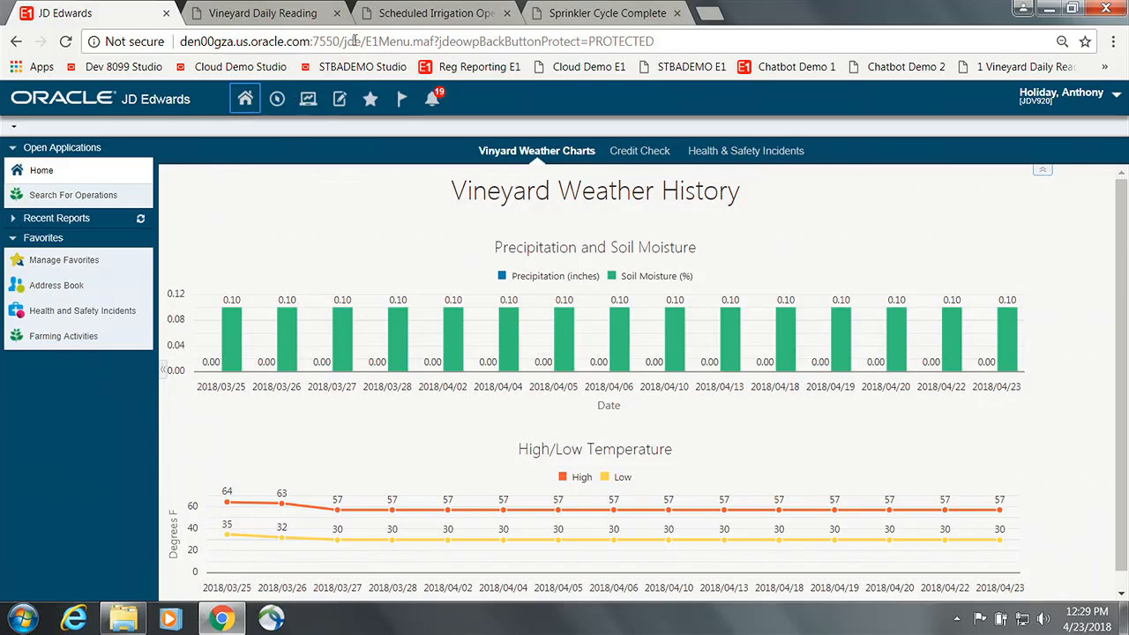
- Switch Chrome to the Vineyard Daily Reading simulator page
click(261, 14)
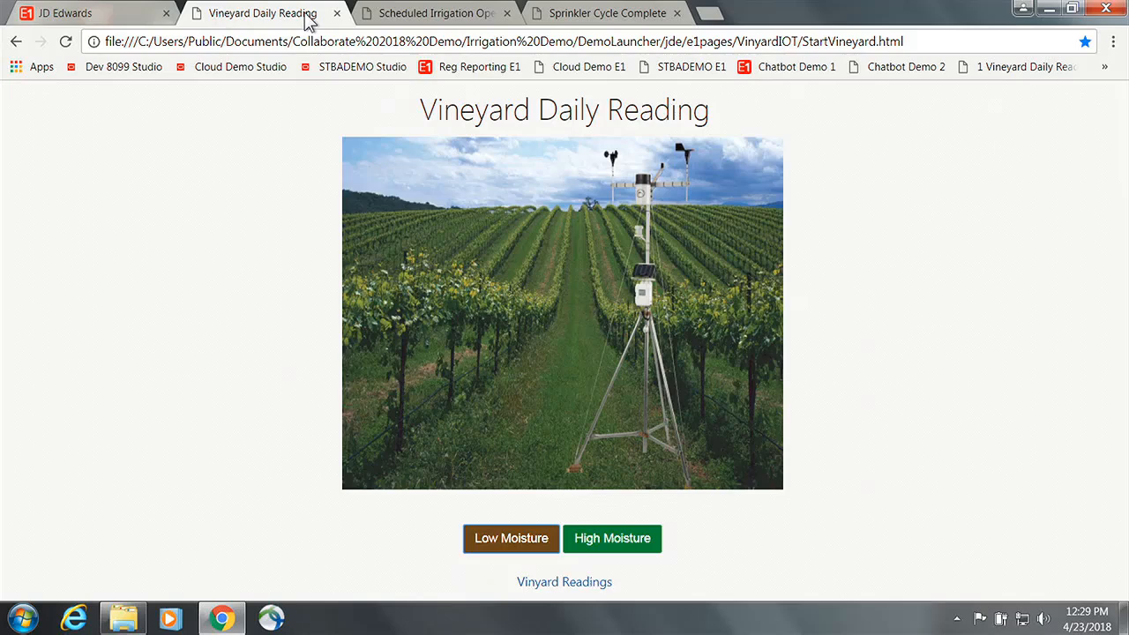
mouse_move(490, 560)
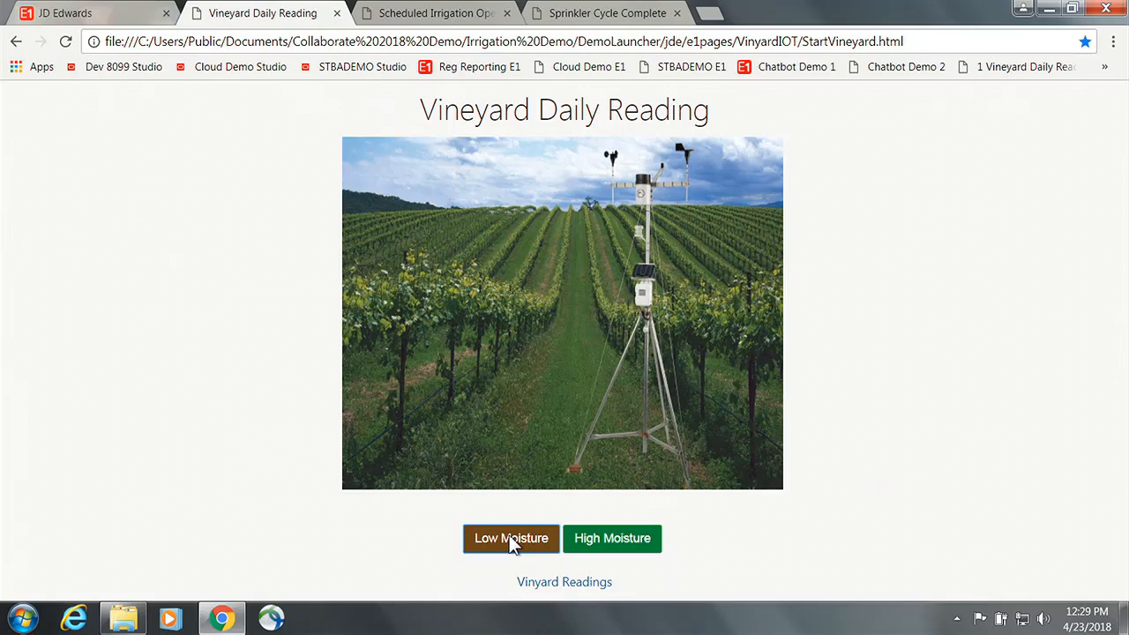
- Submit a Low Moisture reading to create an irrigation operation and return to JD Edwards
click(511, 537)
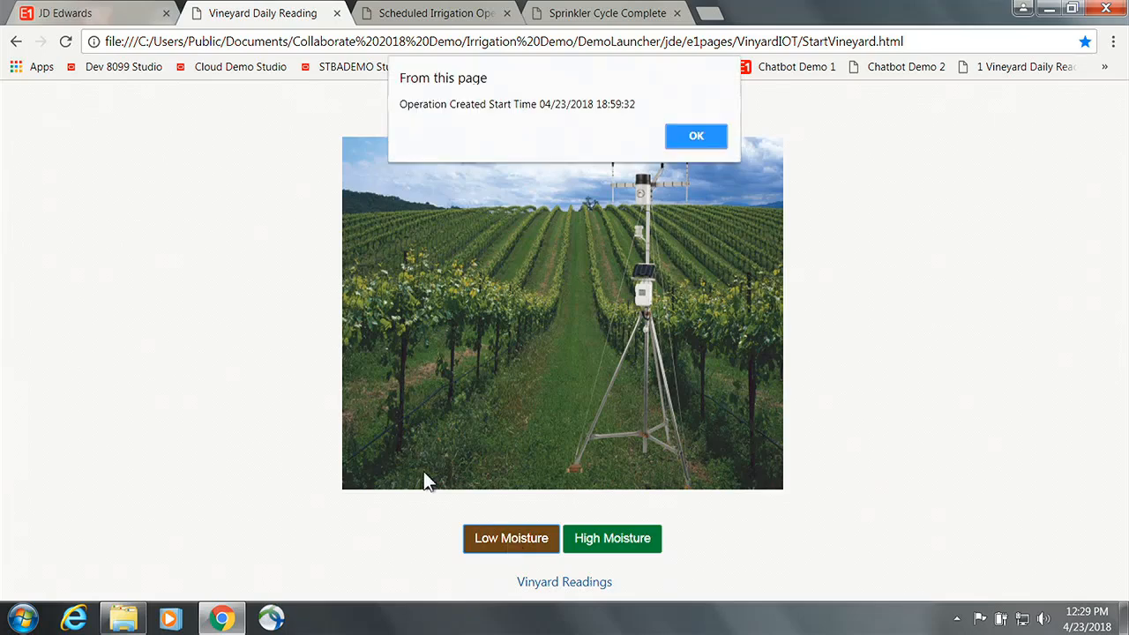
mouse_move(273, 360)
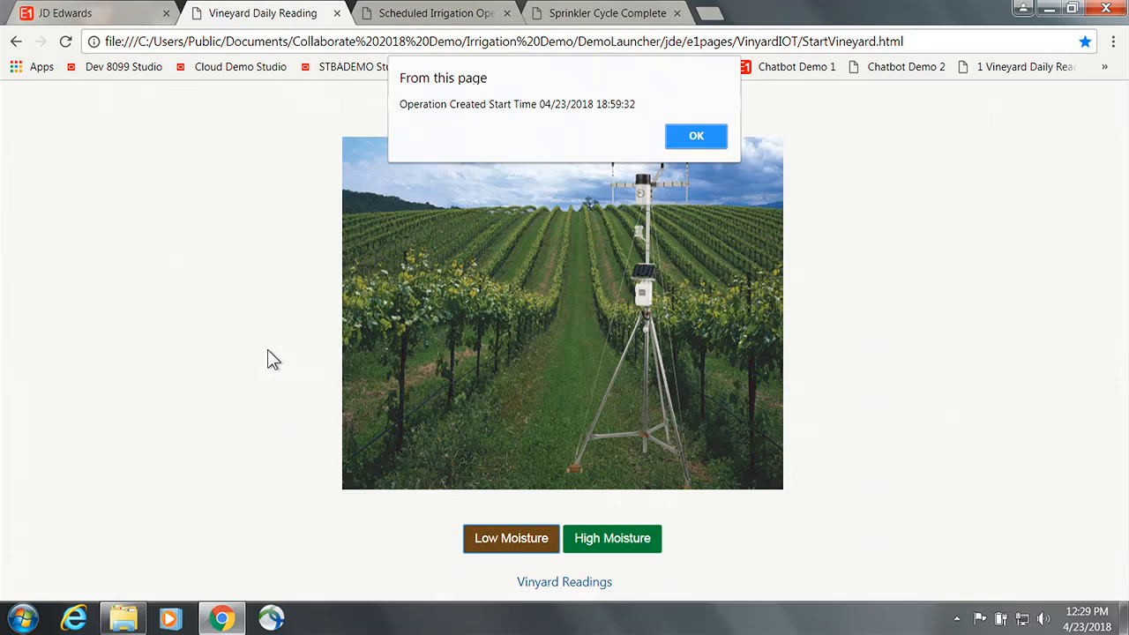
mouse_move(773, 85)
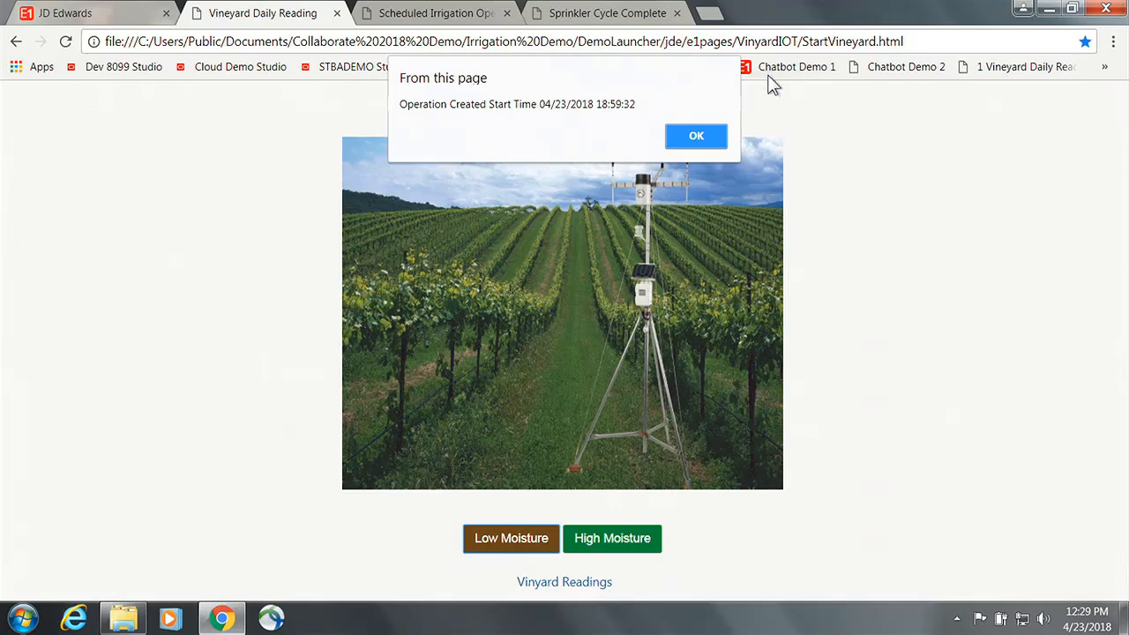
click(695, 136)
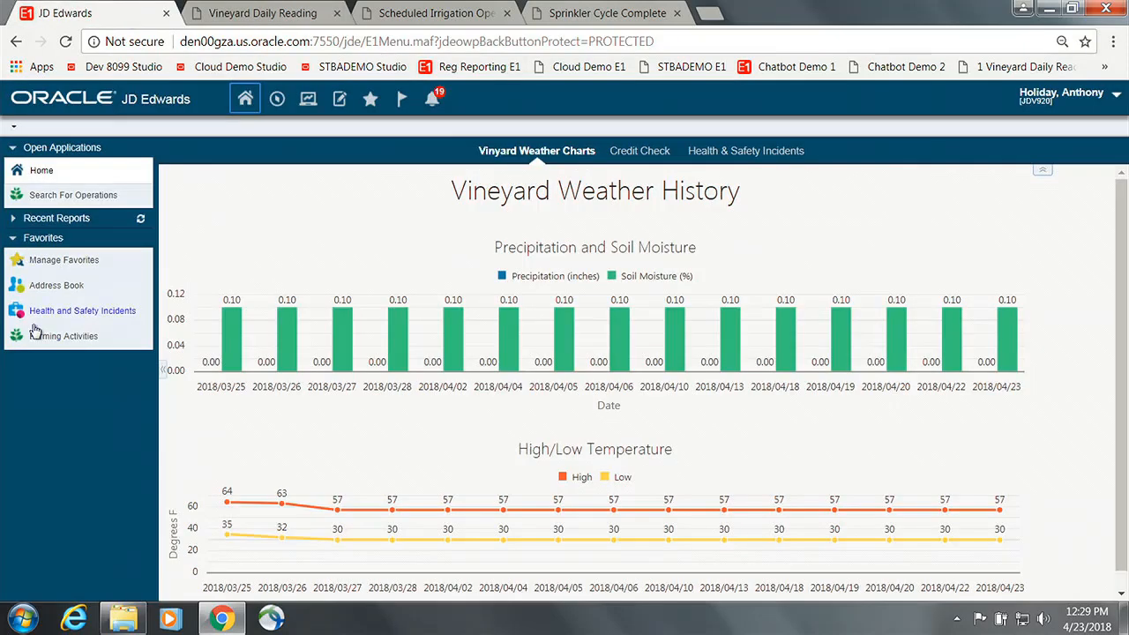
mouse_move(74, 194)
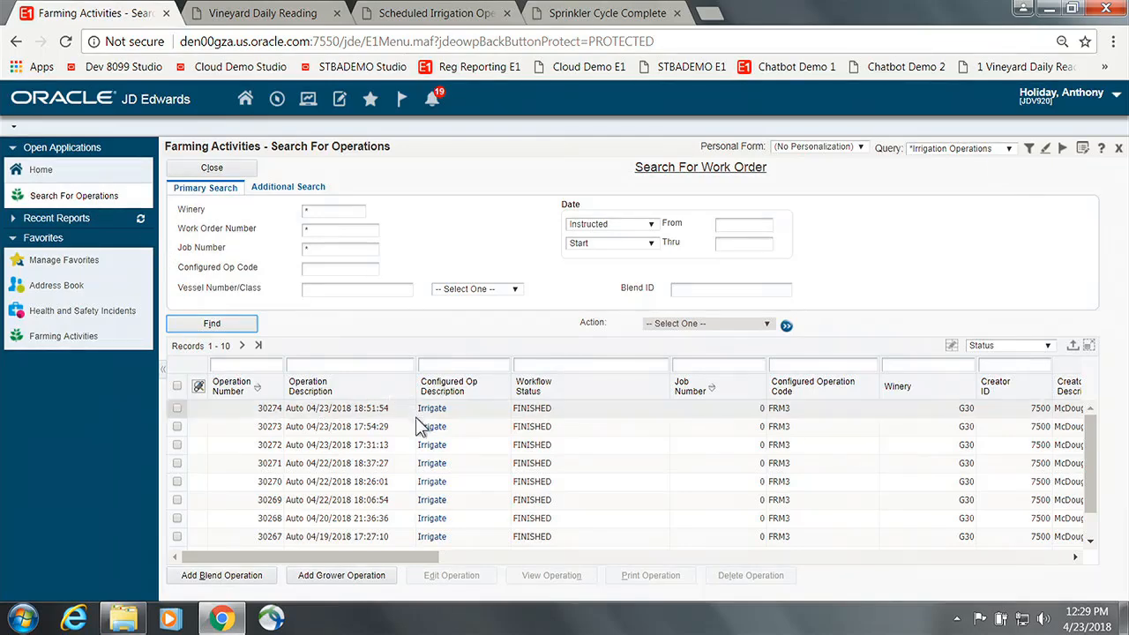
- Rerun Find on Search For Operations so operation 30275 appears as ACTIVE
click(212, 324)
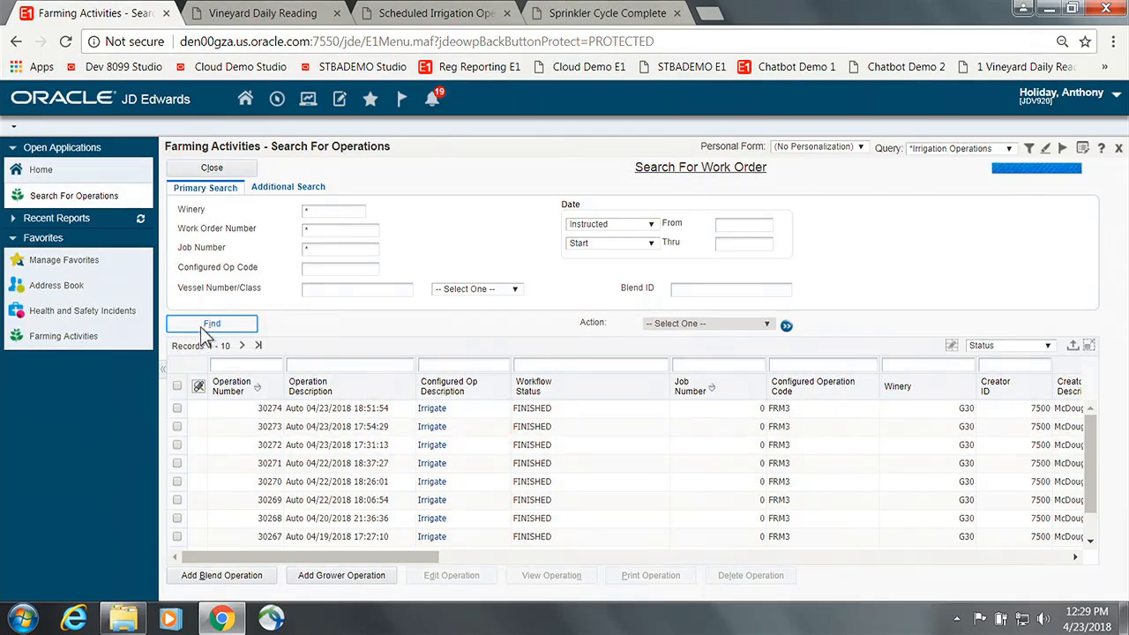
click(212, 325)
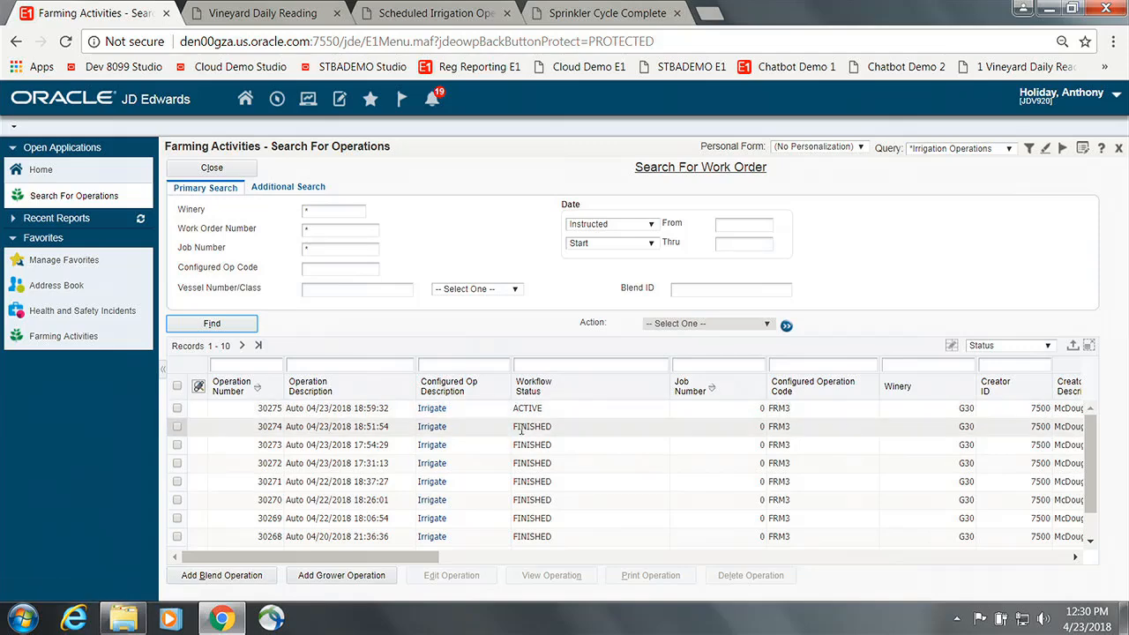
mouse_move(432, 12)
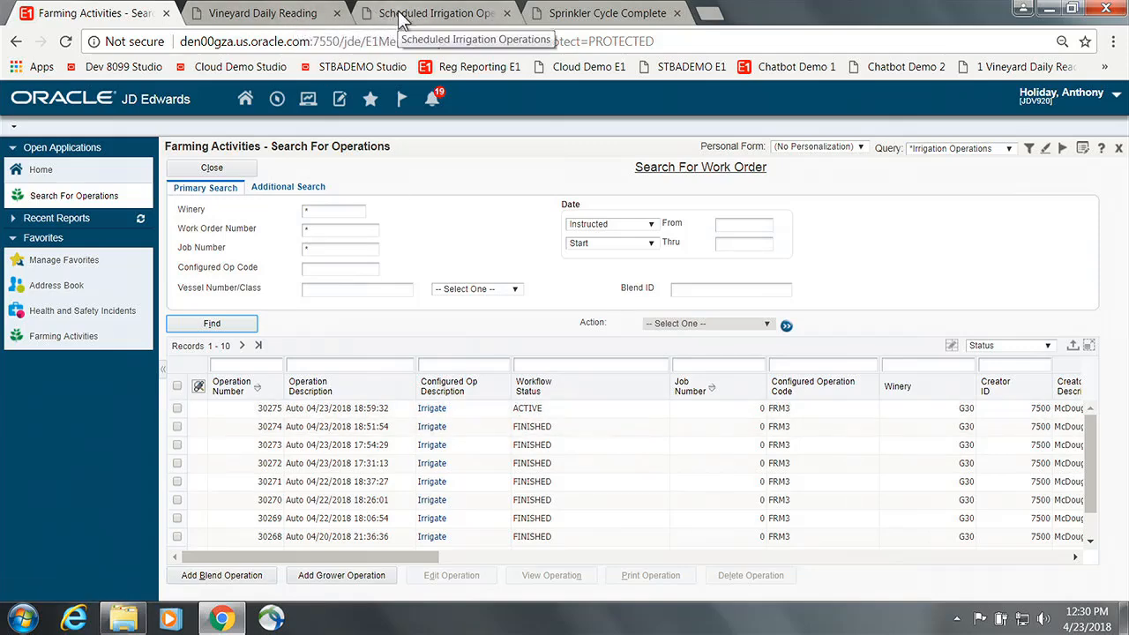
- Run Active Operations on the Scheduled Irrigation Operations page so 30275 reports Started
click(432, 12)
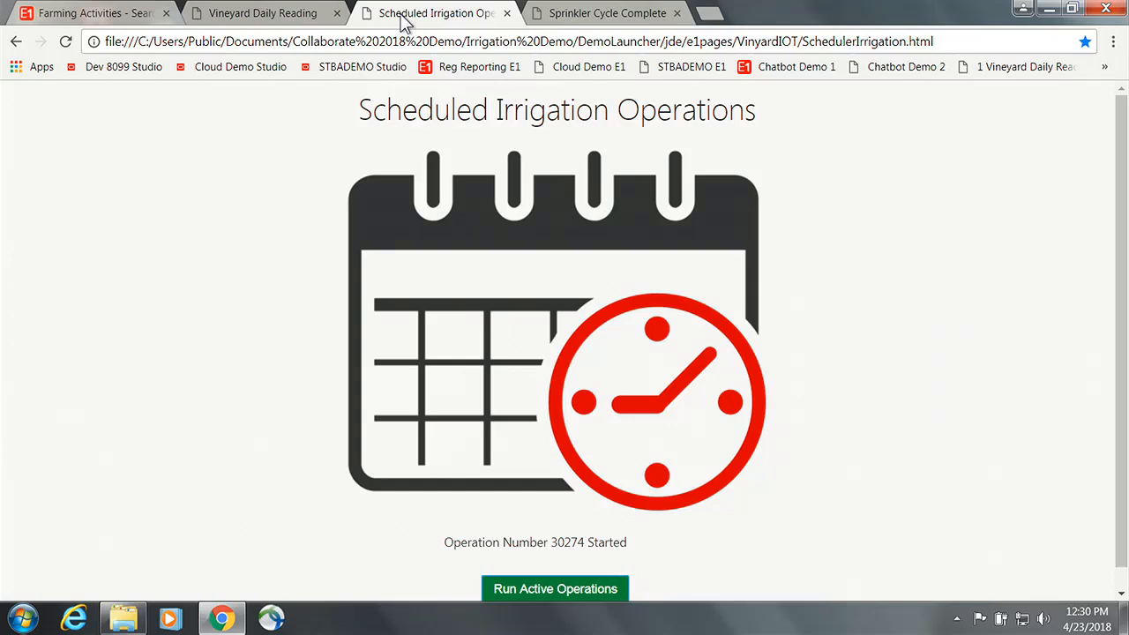
mouse_move(427, 275)
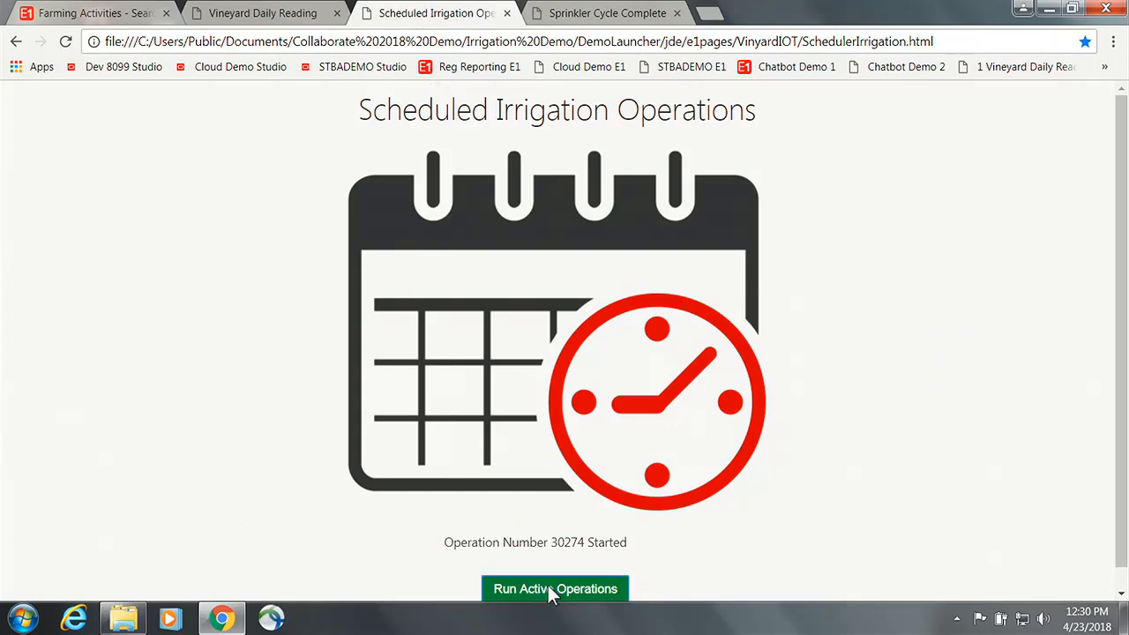
click(554, 589)
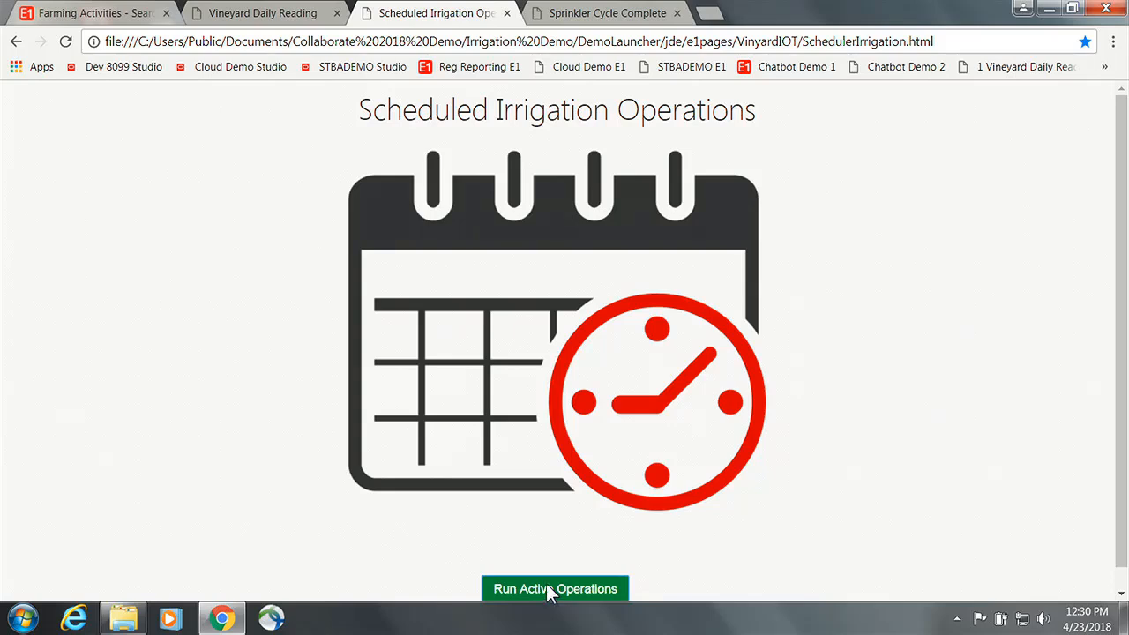
click(553, 589)
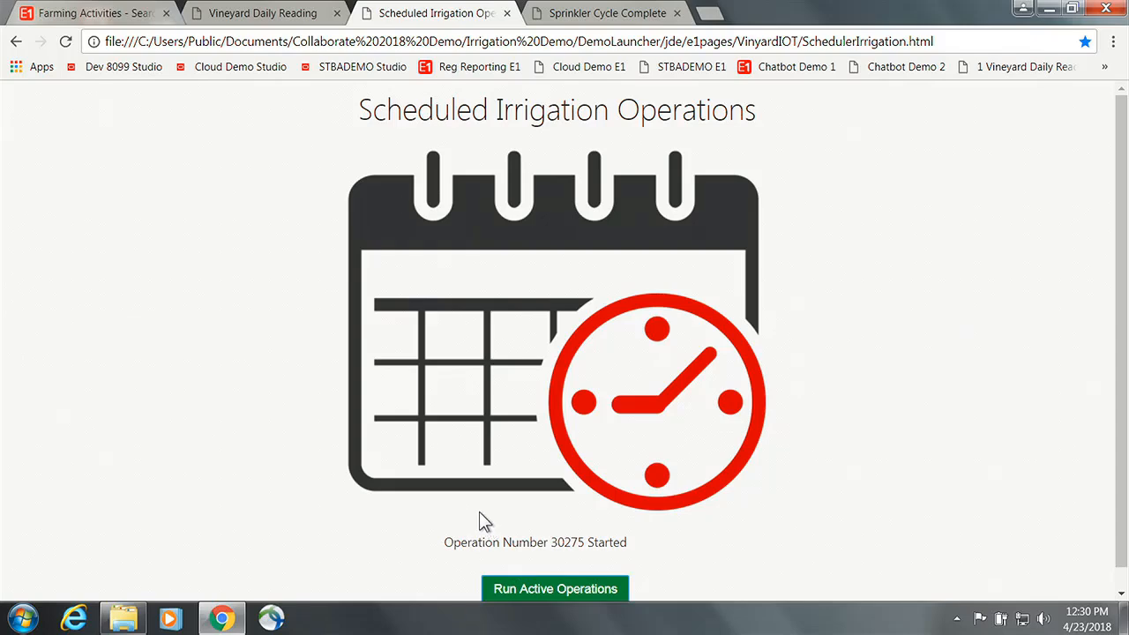
- Refresh the Farming Activities grid showing 30275 as ACTUAL, then move to the Sprinkler Cycle Complete page
click(88, 12)
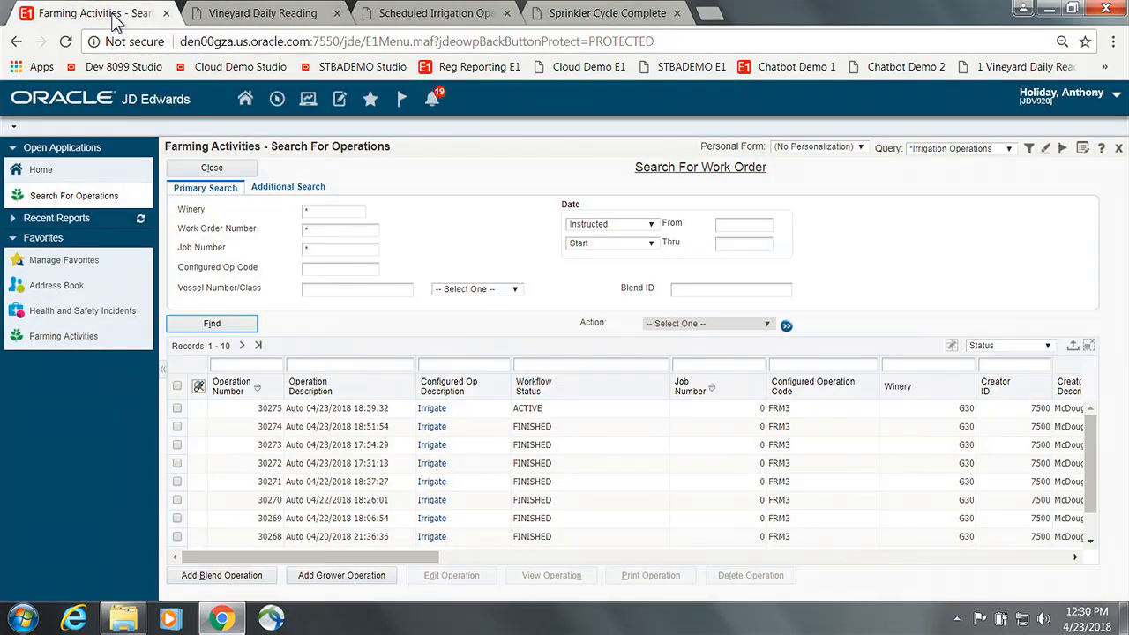
mouse_move(211, 324)
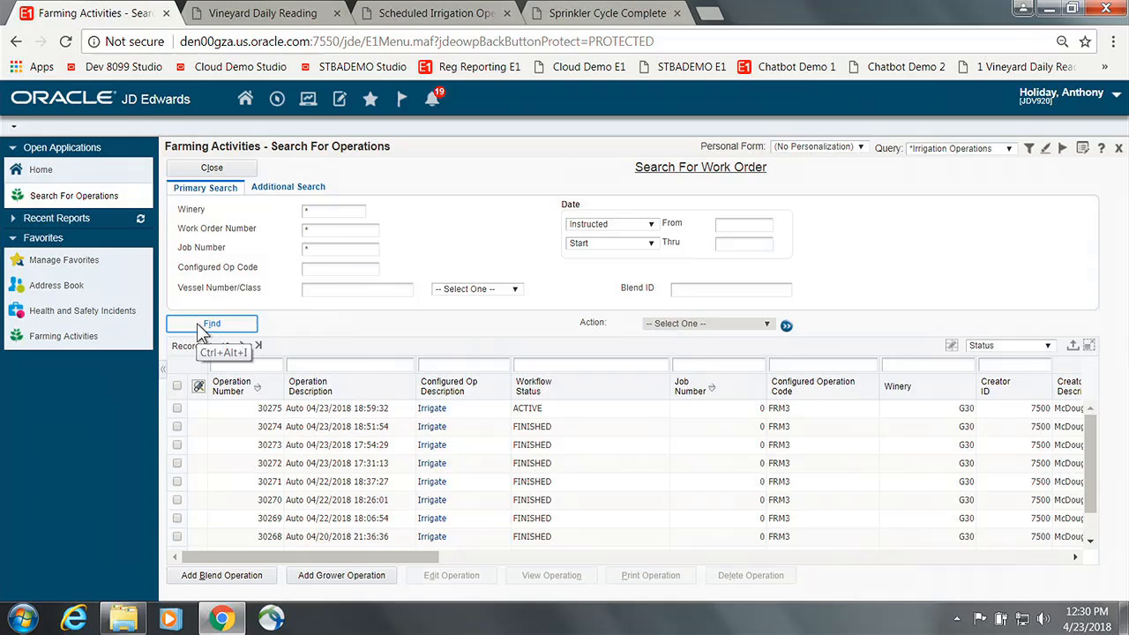
click(212, 324)
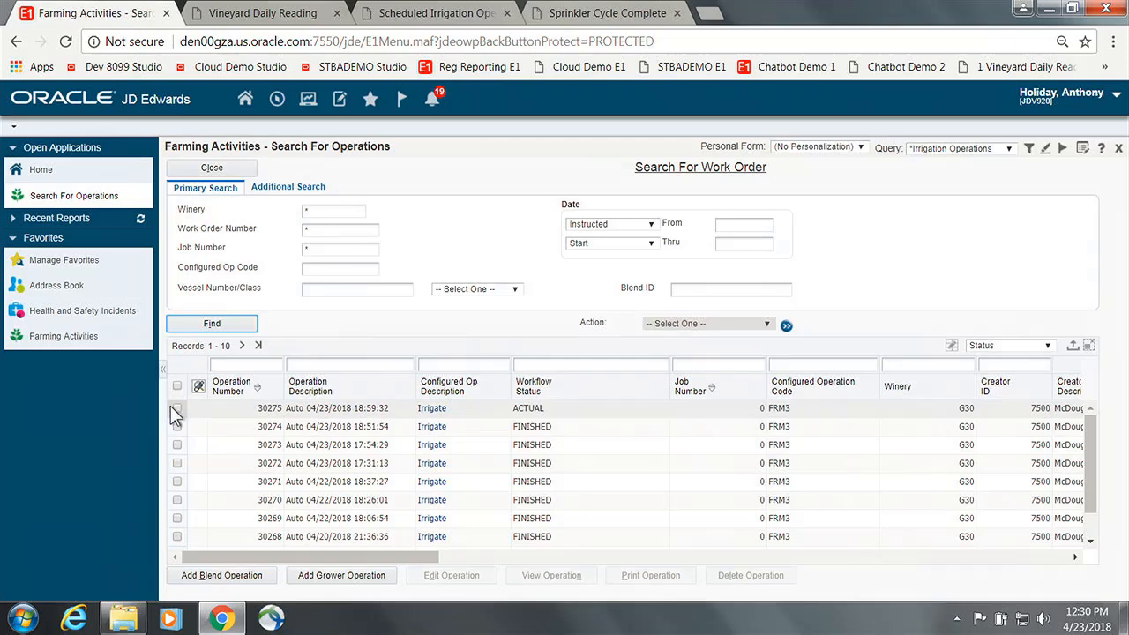
mouse_move(193, 409)
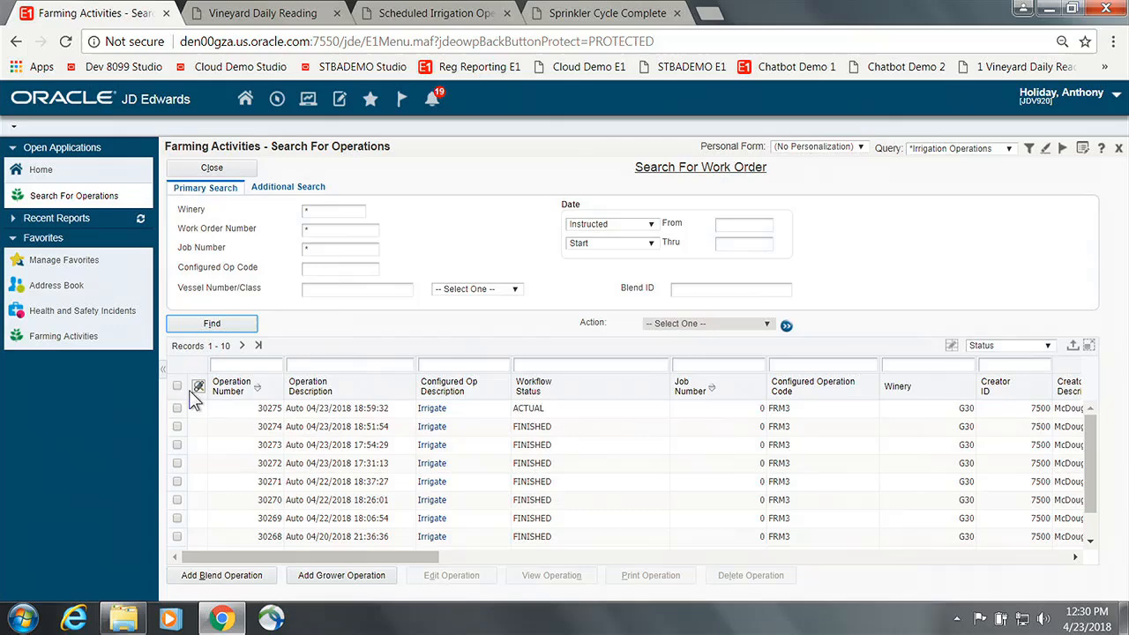
click(607, 14)
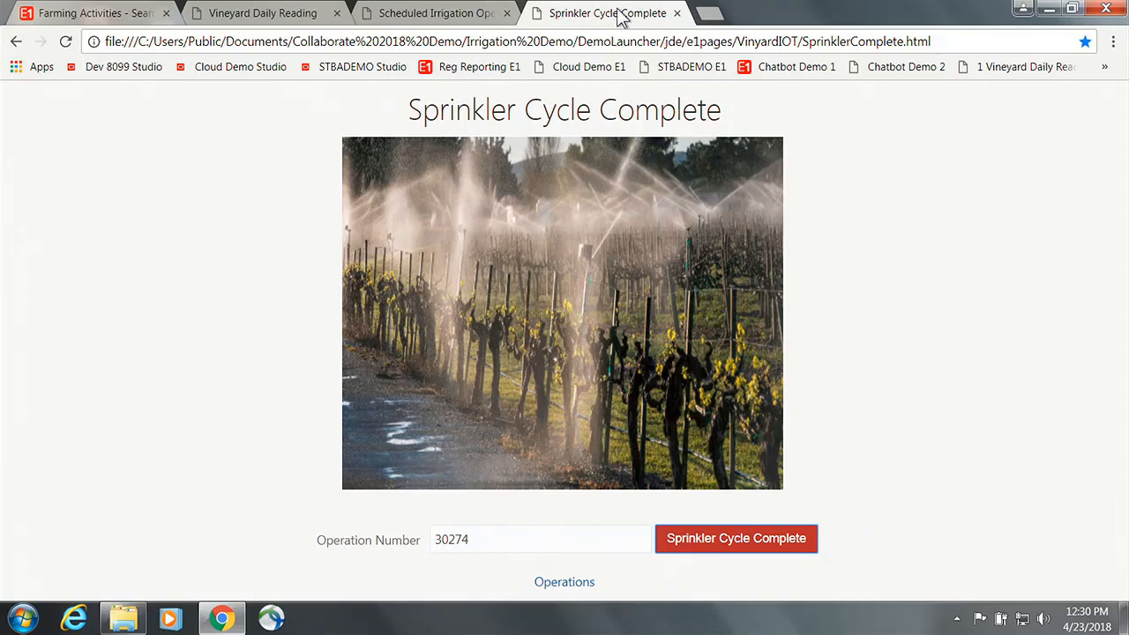
mouse_move(527, 540)
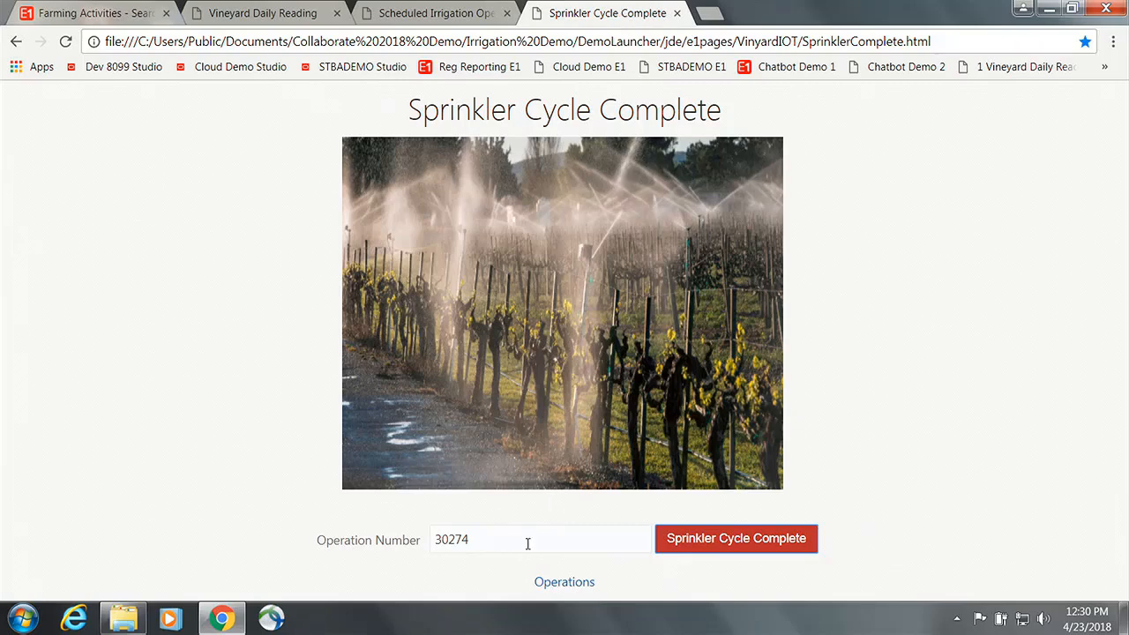
- Change Operation Number to 30275, submit Sprinkler Cycle Complete and acknowledge Operation Finished
key(Backspace)
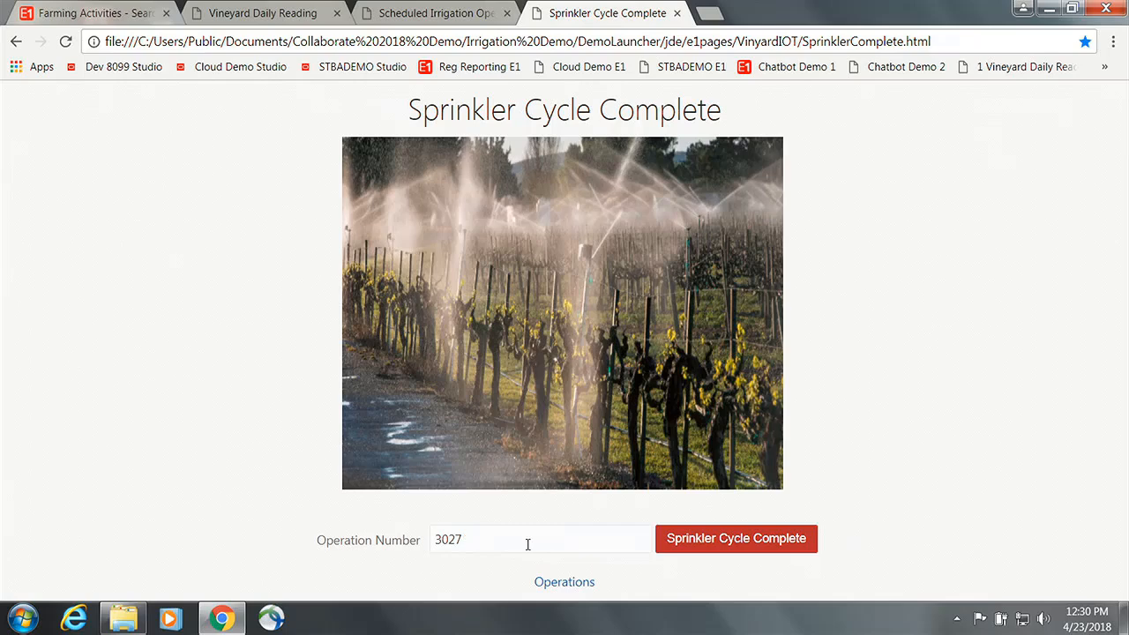
text(5)
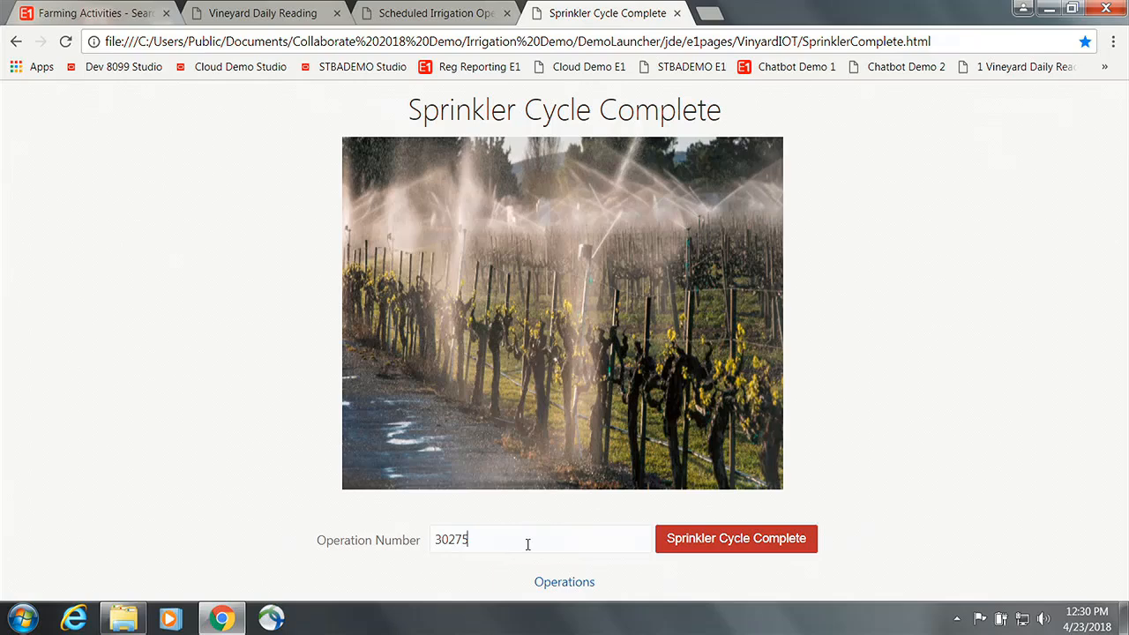
mouse_move(688, 582)
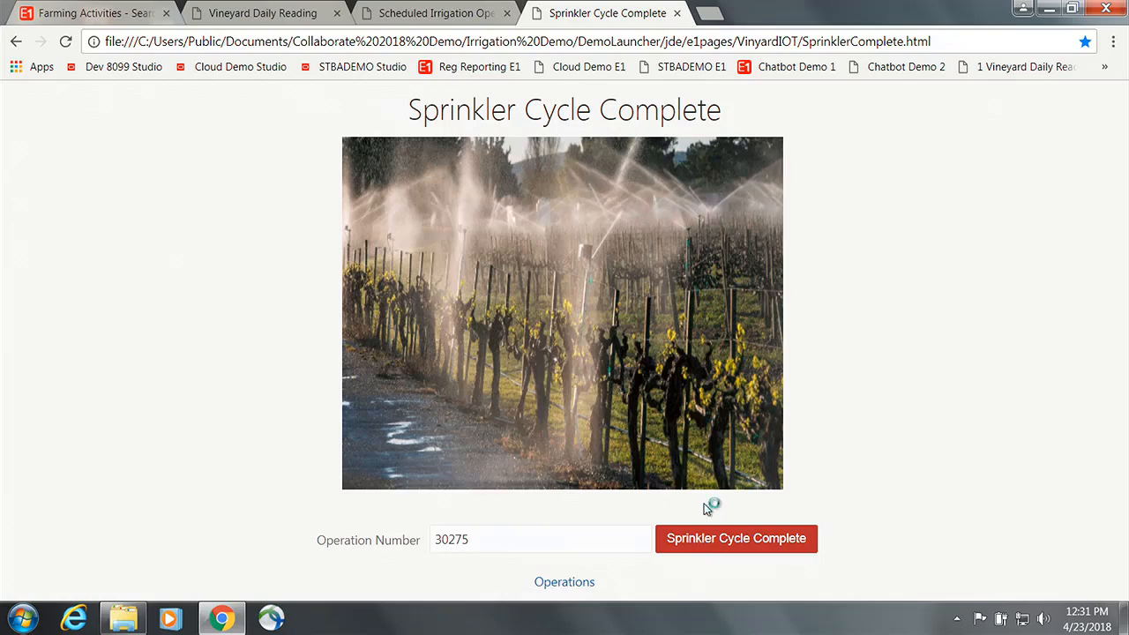
click(735, 538)
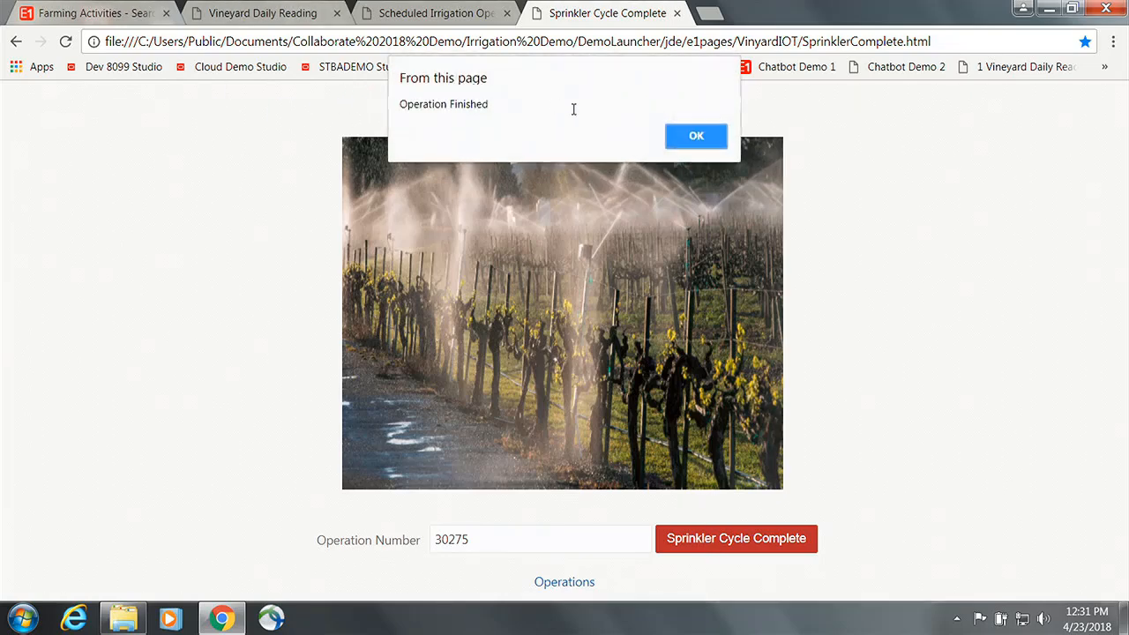
click(695, 134)
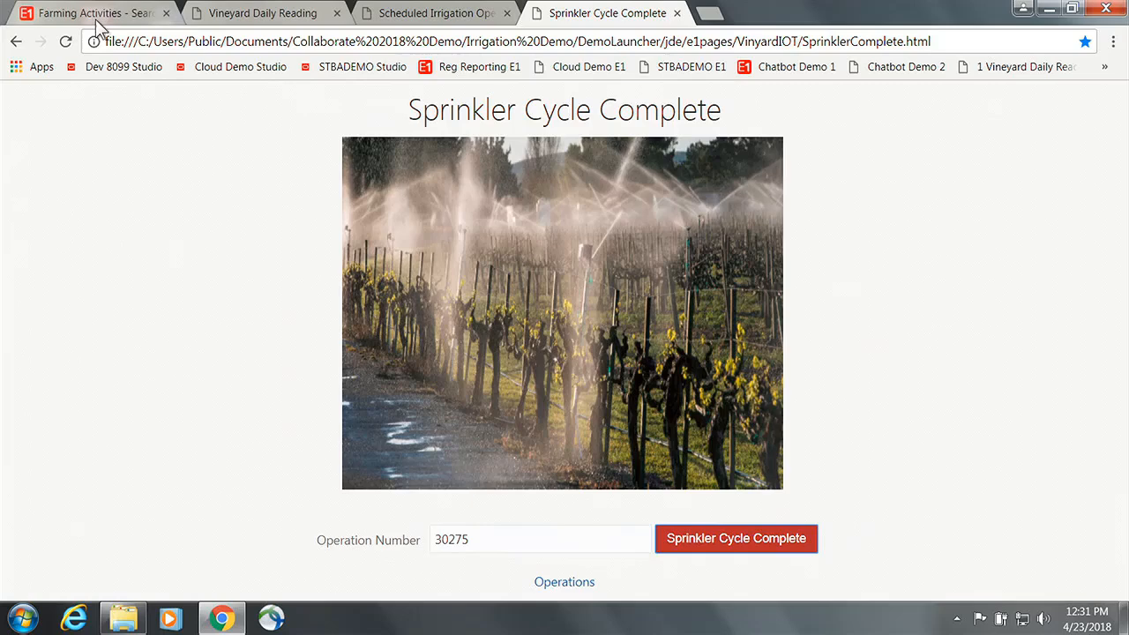
- Refresh the Farming Activities grid so operation 30275 shows FINISHED
click(88, 12)
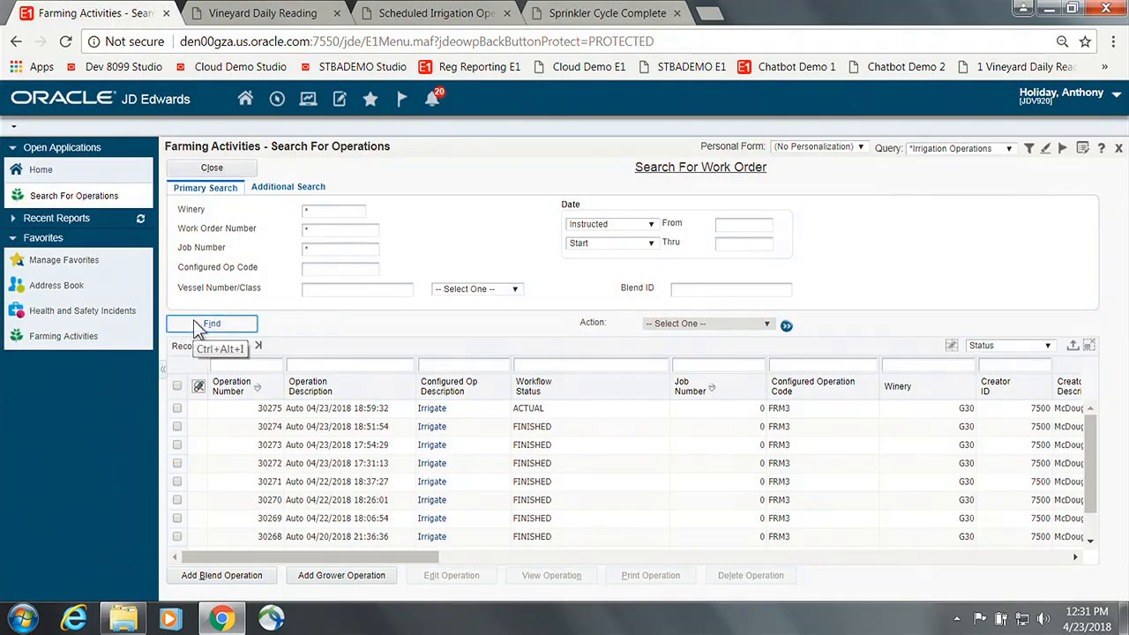
click(212, 324)
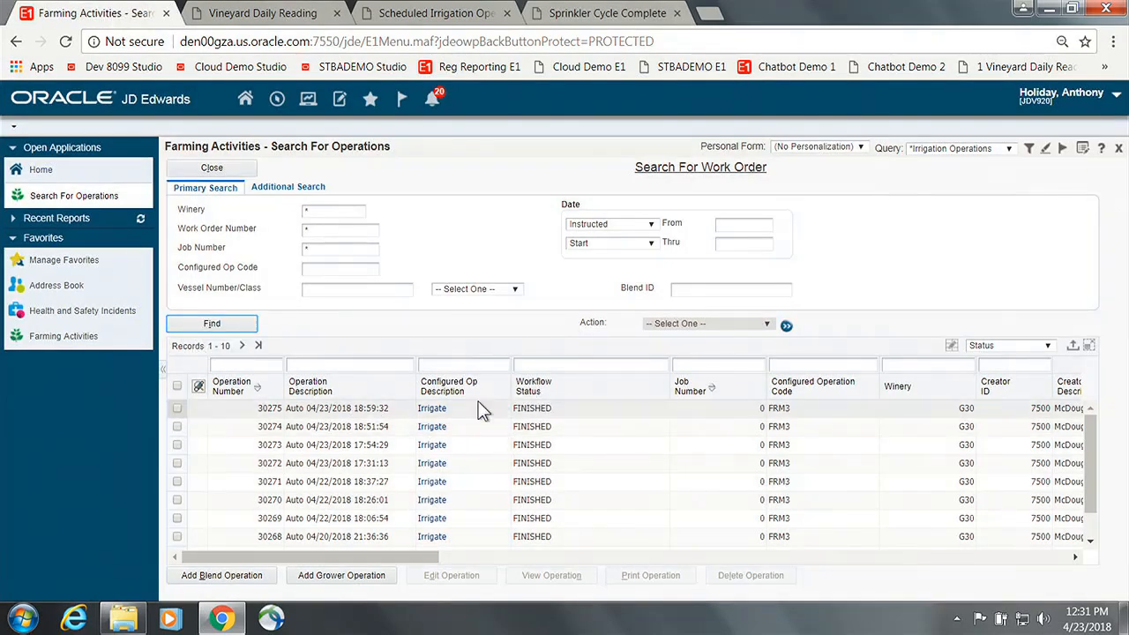